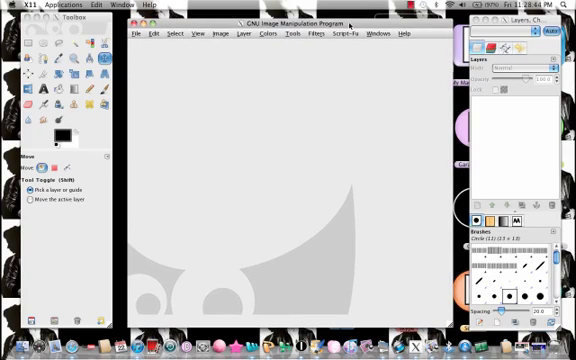
mouse_move(200, 48)
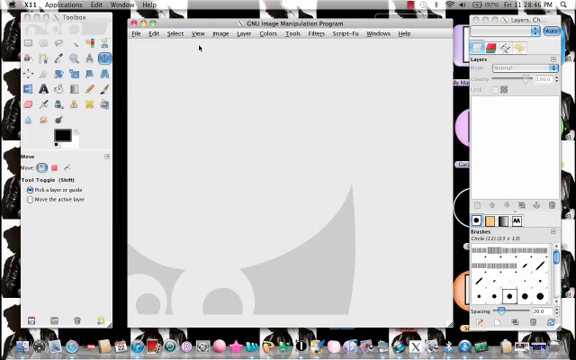
mouse_move(208, 70)
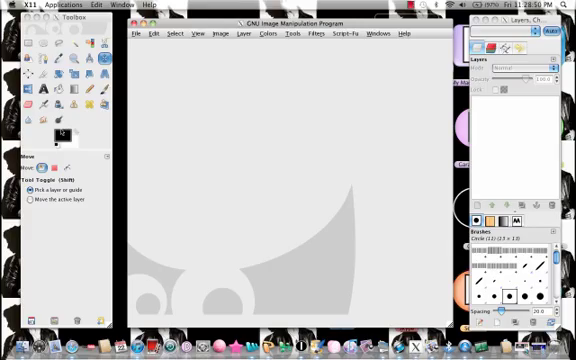
- Create a new blank image at the default size and make Ellipse Select the active tool
click(132, 36)
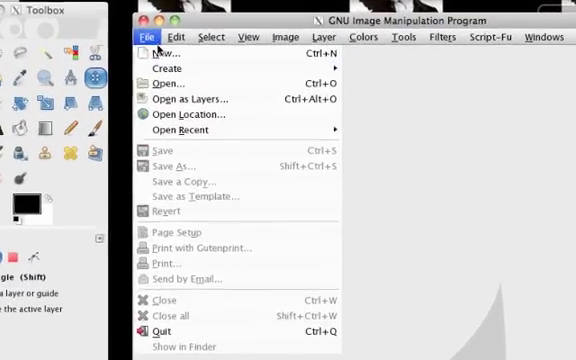
click(160, 52)
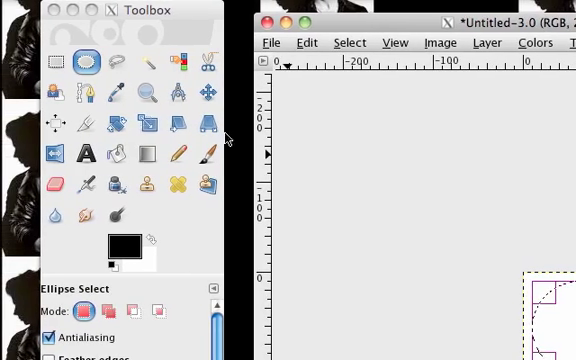
- Draw a centred circular selection and fill it with pink ff6085 as the foreground colour
click(180, 180)
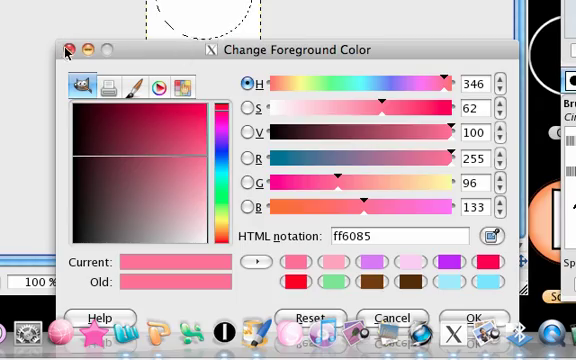
click(470, 316)
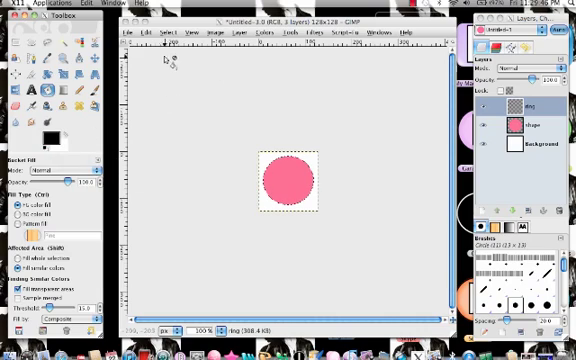
- Stroke the circular selection to give the pink circle a black outline
click(176, 36)
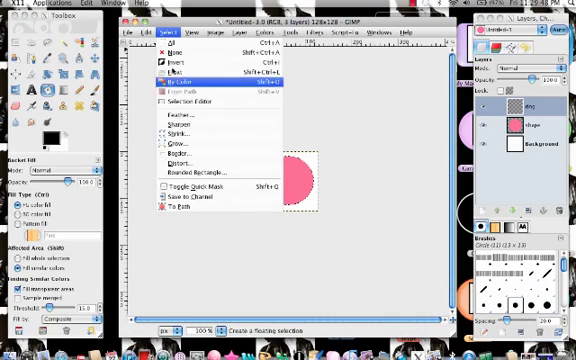
click(196, 74)
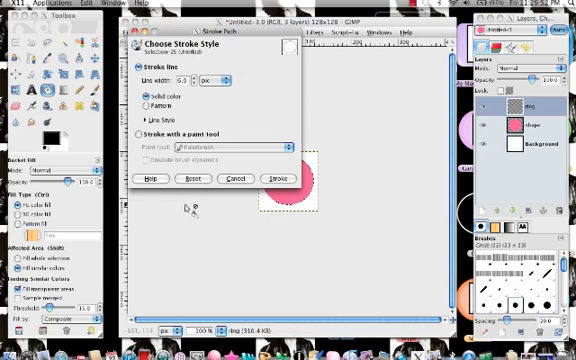
click(280, 178)
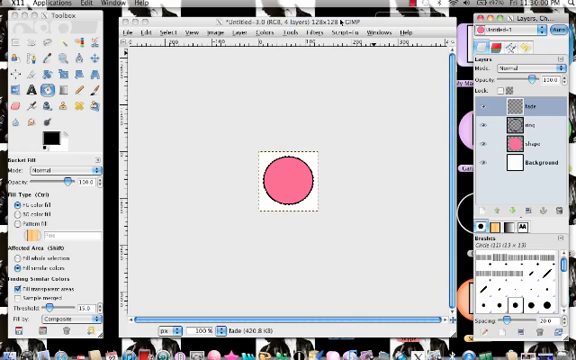
- Shrink the circular selection twice and feather its edge so it sits softly inside the outline
click(176, 36)
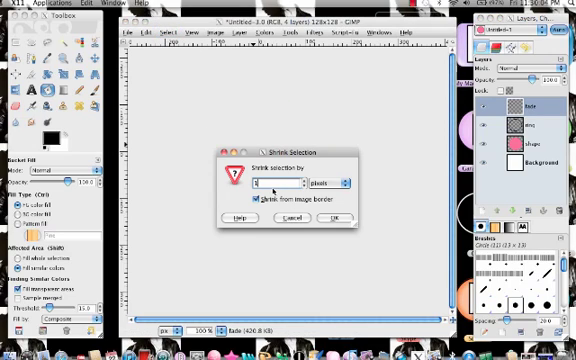
click(334, 216)
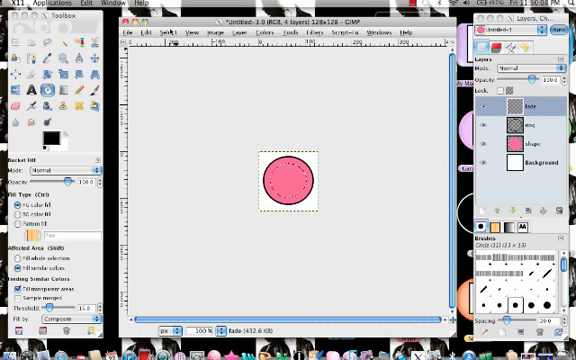
click(168, 38)
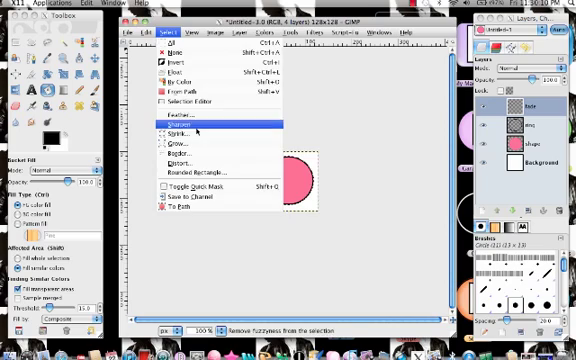
click(172, 138)
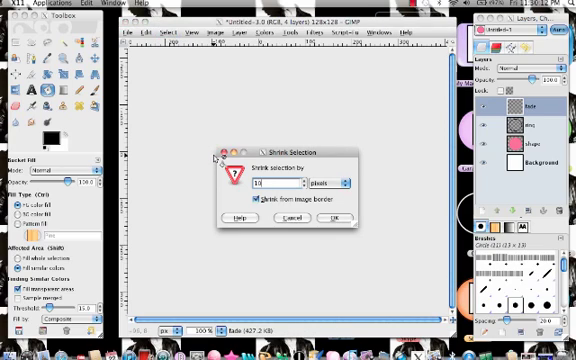
click(168, 36)
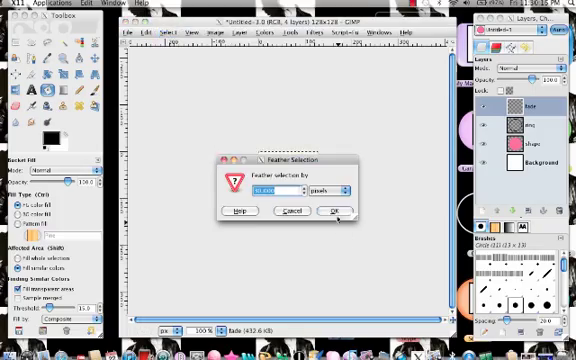
click(332, 212)
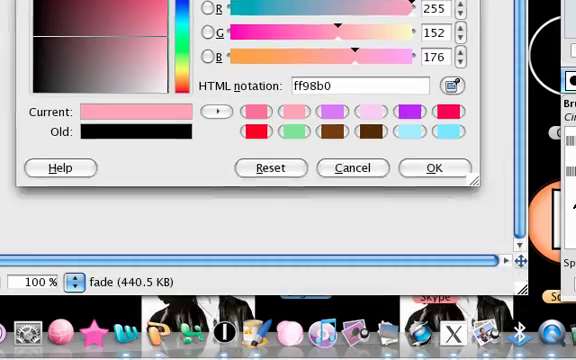
- Confirm the lighter pink ff98b0 and bucket-fill the feathered inner selection with it
click(434, 168)
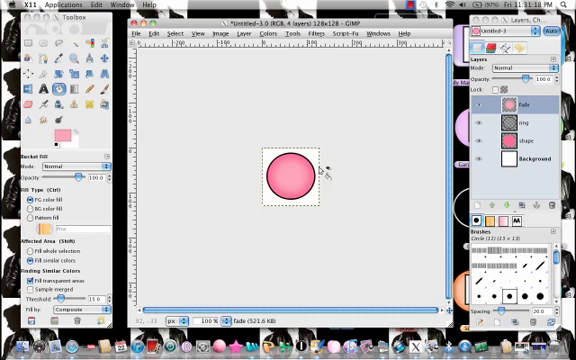
mouse_move(440, 250)
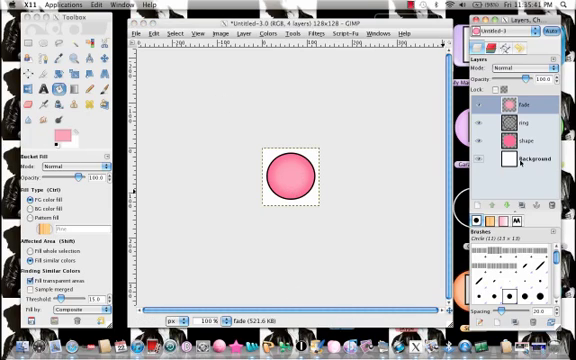
- Save the icon as sample.png in the Desktop folder
click(524, 160)
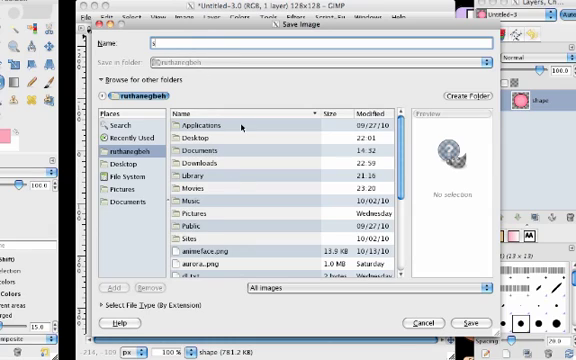
text(sample)
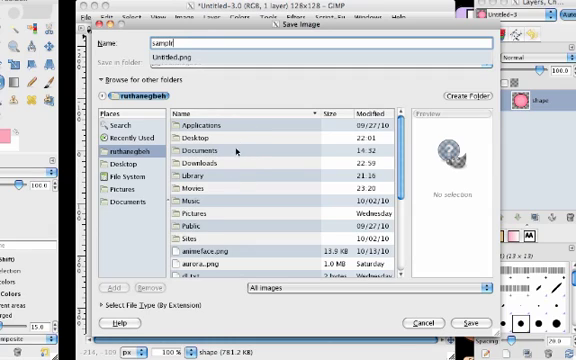
mouse_move(440, 306)
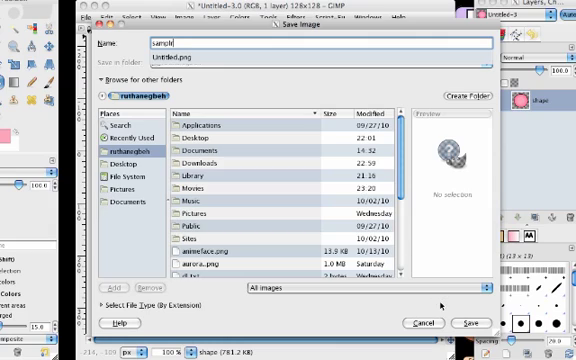
text(r.png)
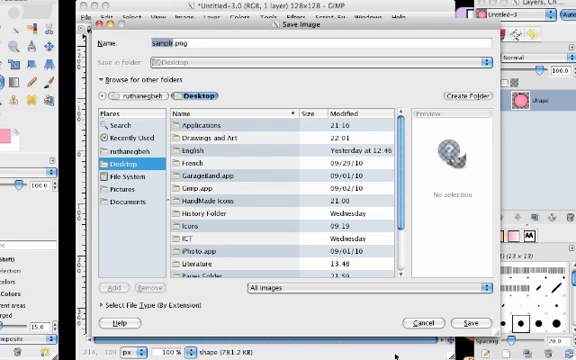
click(466, 324)
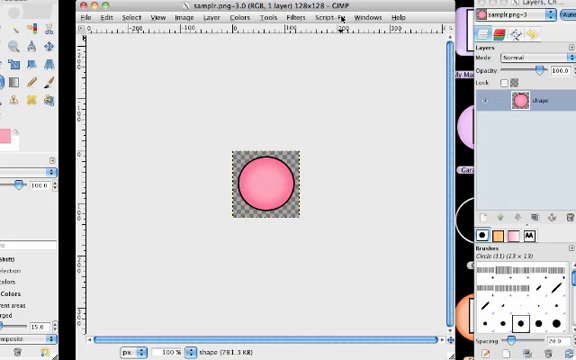
mouse_move(158, 220)
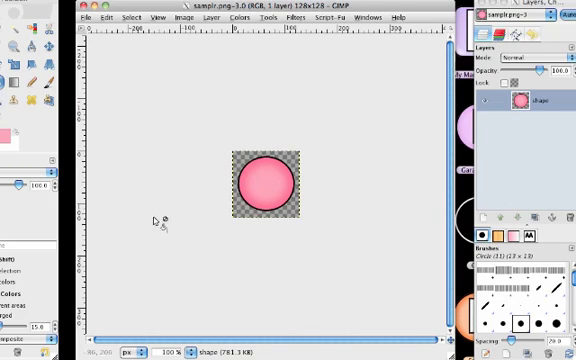